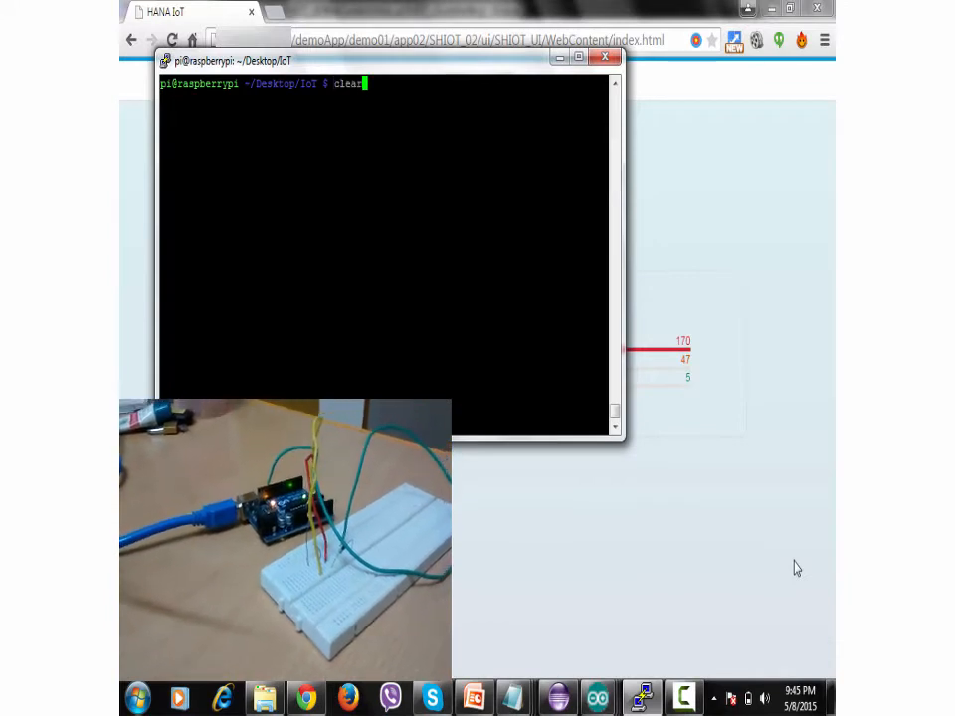
# - Run java SerialTestGET on the Pi and view the HANA IoT dashboard reading 52 lux
pyautogui.write('java SerialTestGET')
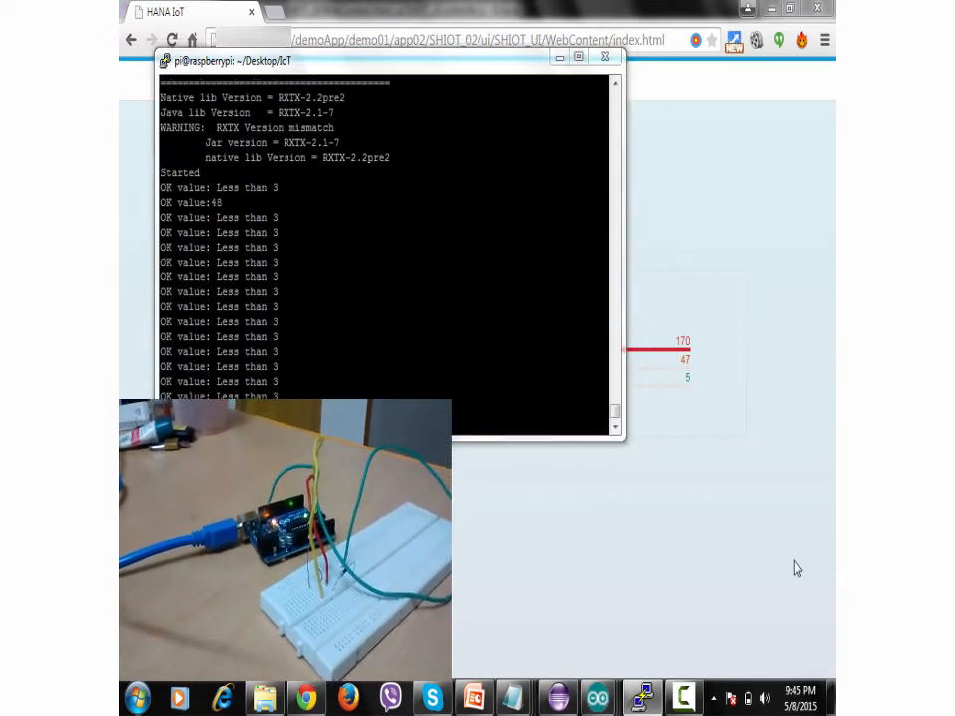
pyautogui.click(604, 56)
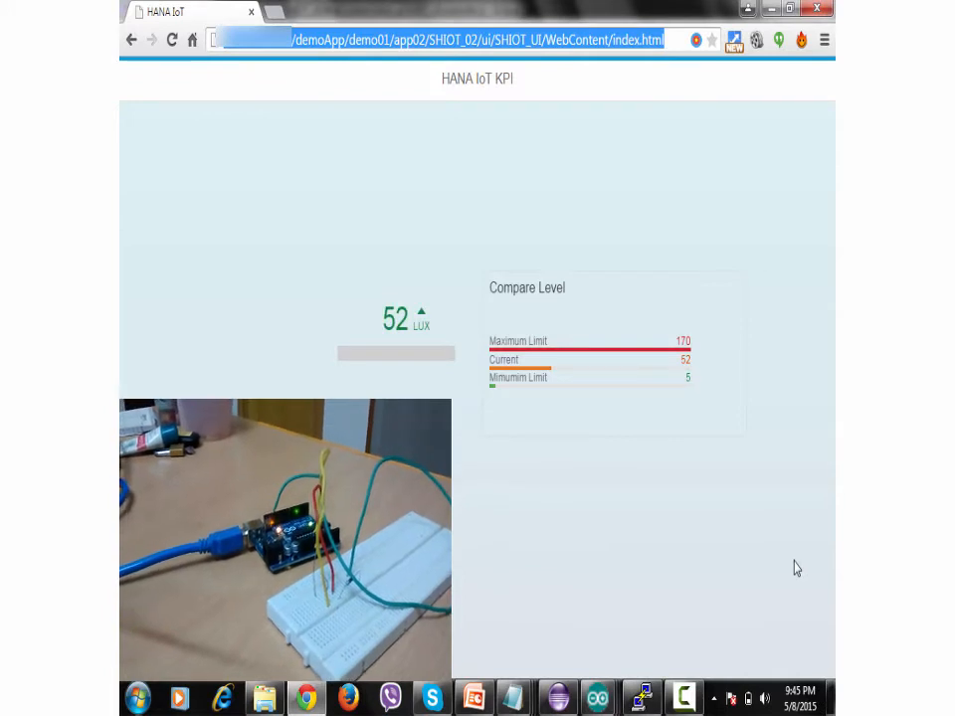